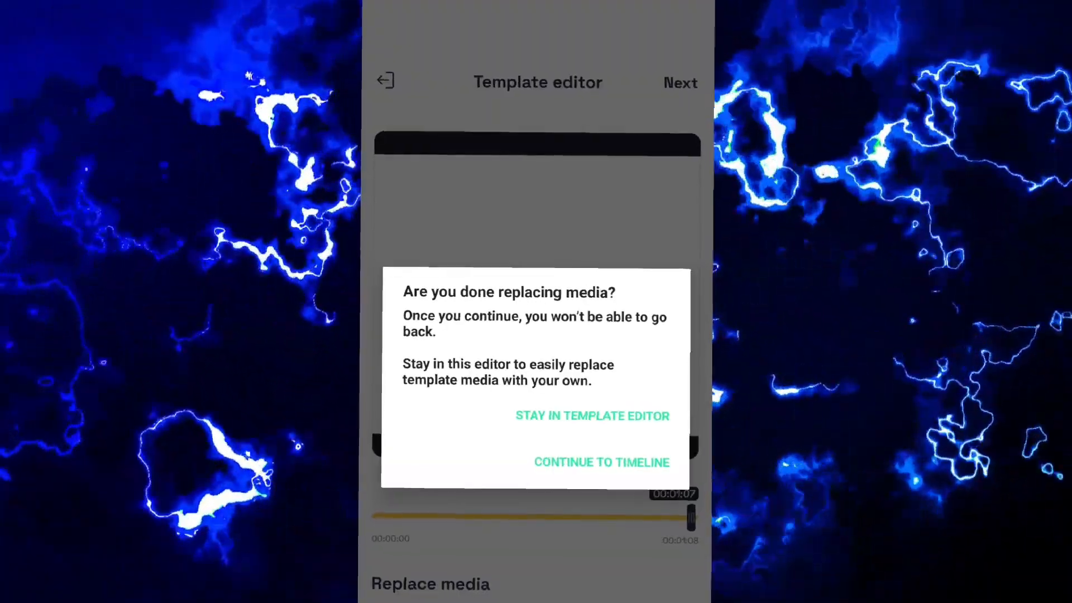
# Export the Alight Motion template from the timeline as a 607p MP4 video
pyautogui.click(600, 462)
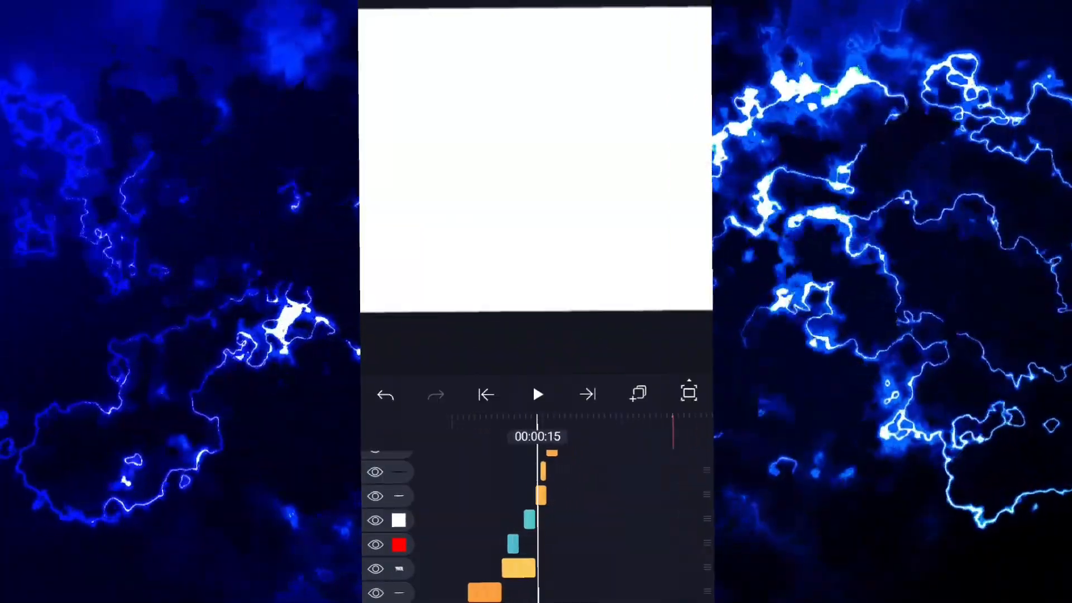
pyautogui.click(688, 393)
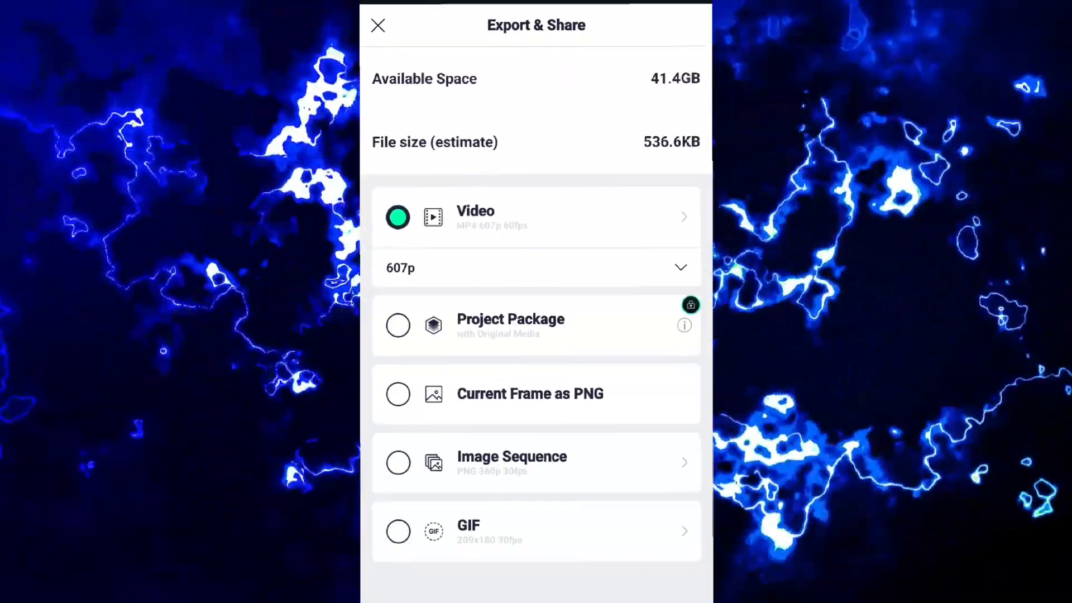
pyautogui.click(378, 26)
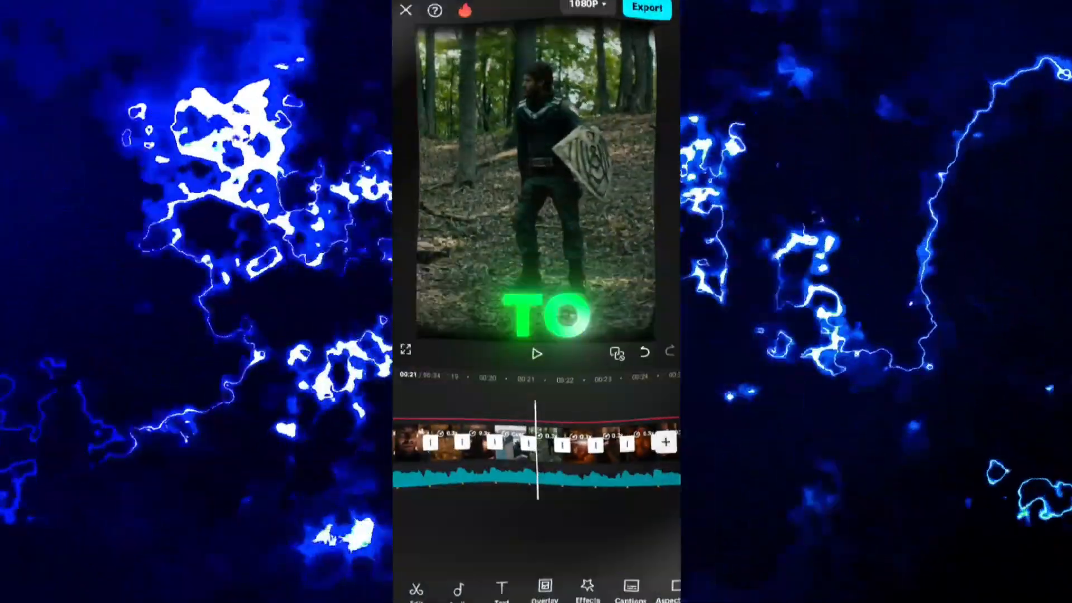
# Add the exported AIDYXZ watermark clip as an overlay and slow it to 0.8x
pyautogui.click(544, 588)
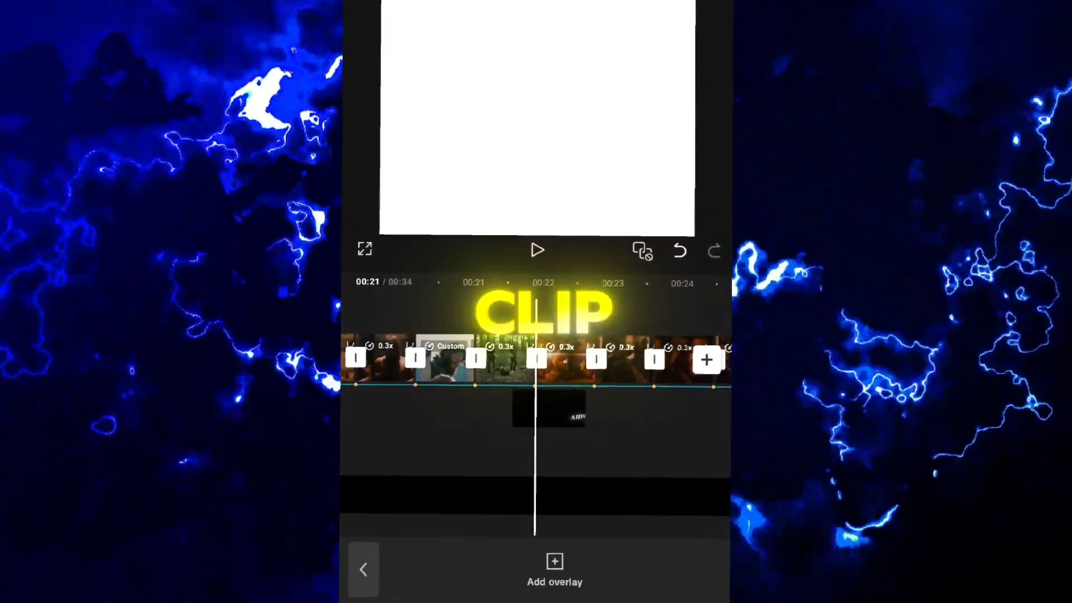
pyautogui.click(550, 408)
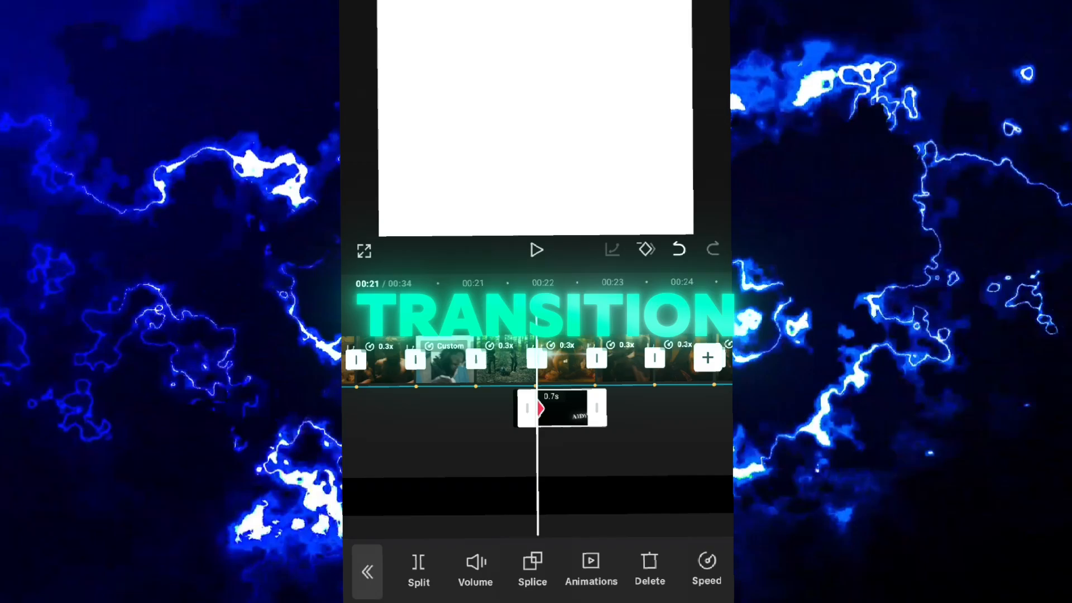
pyautogui.click(705, 570)
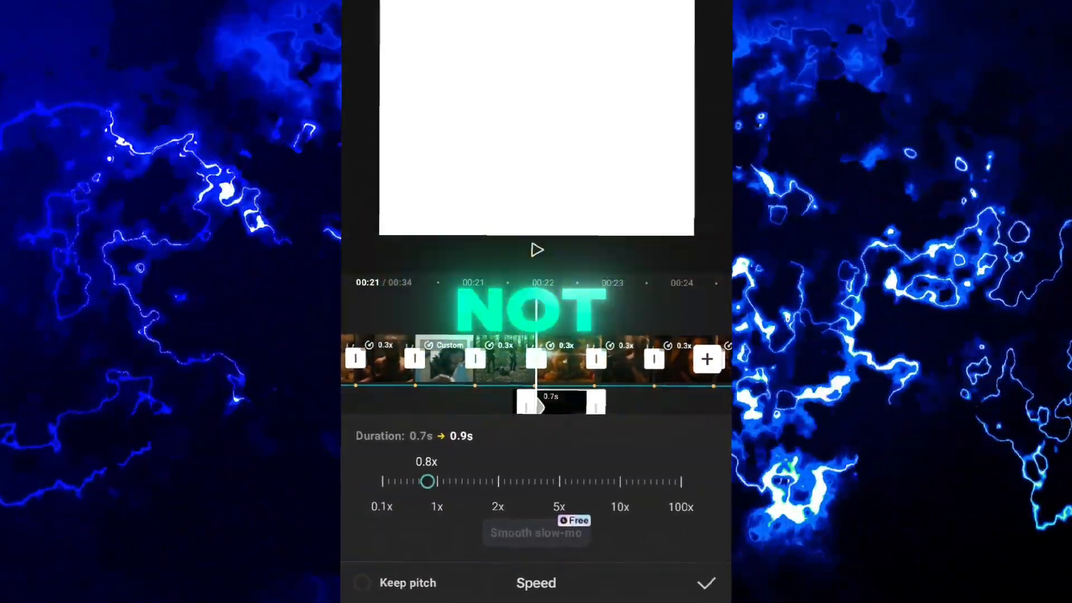
pyautogui.click(704, 583)
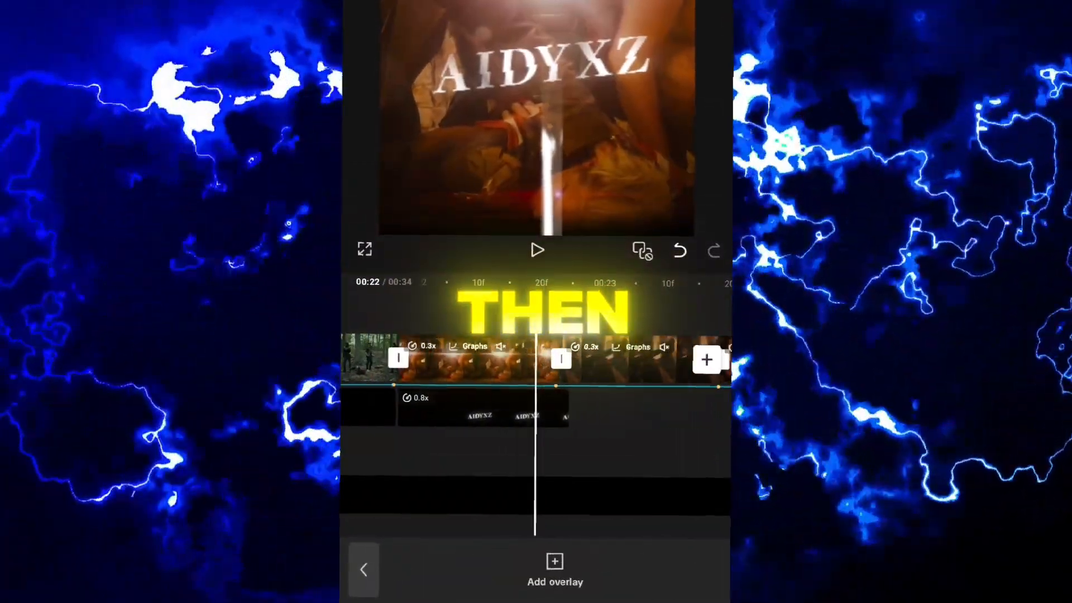
# Add a Shake video effect on the main video at the transition point
pyautogui.click(479, 410)
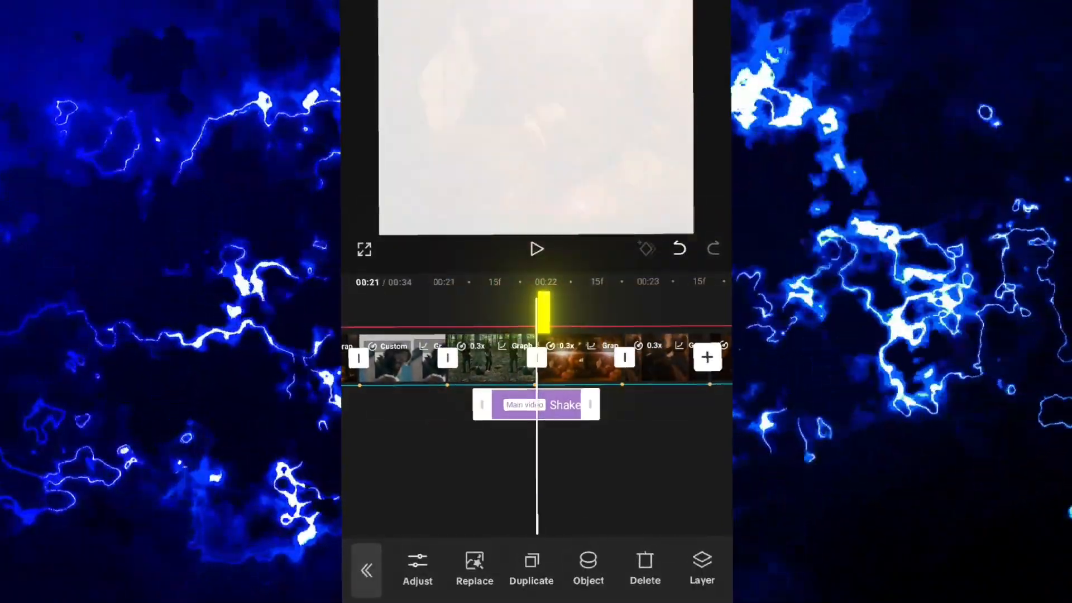
# Apply Shake to all videos with Ease In/Out keyframes and search for Oblique Blur
pyautogui.click(416, 567)
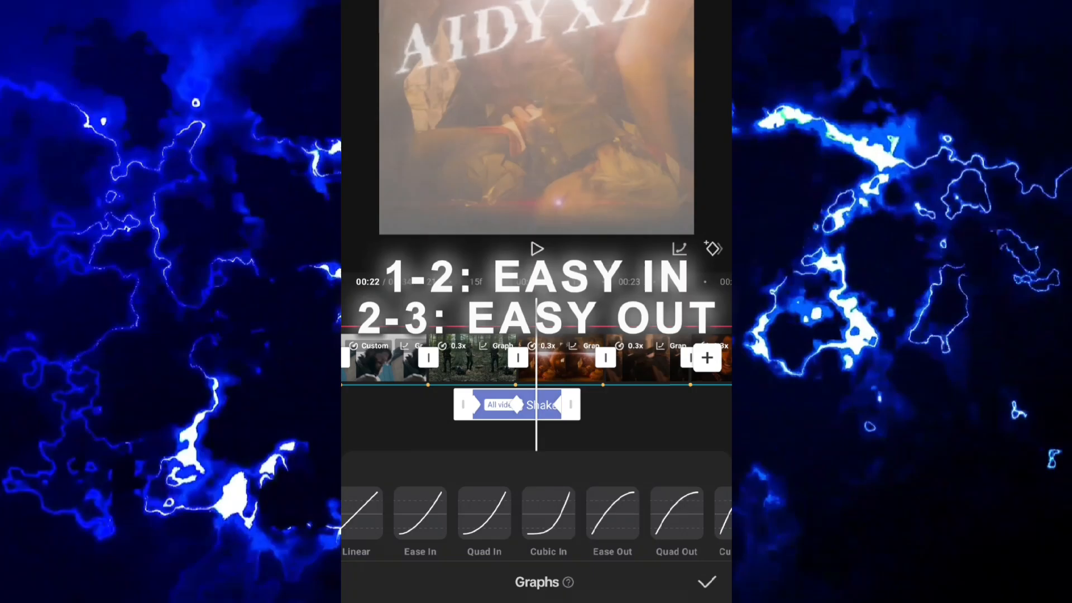
pyautogui.click(706, 582)
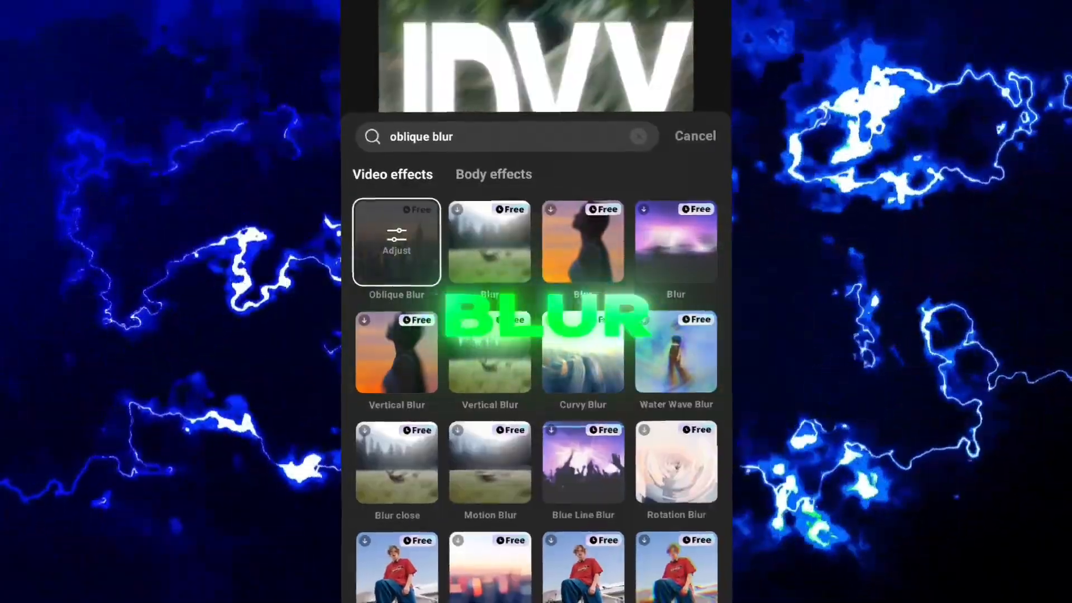
# Set Oblique Blur's object to All videos and ease its keyframes with Ease In/Out
pyautogui.click(396, 241)
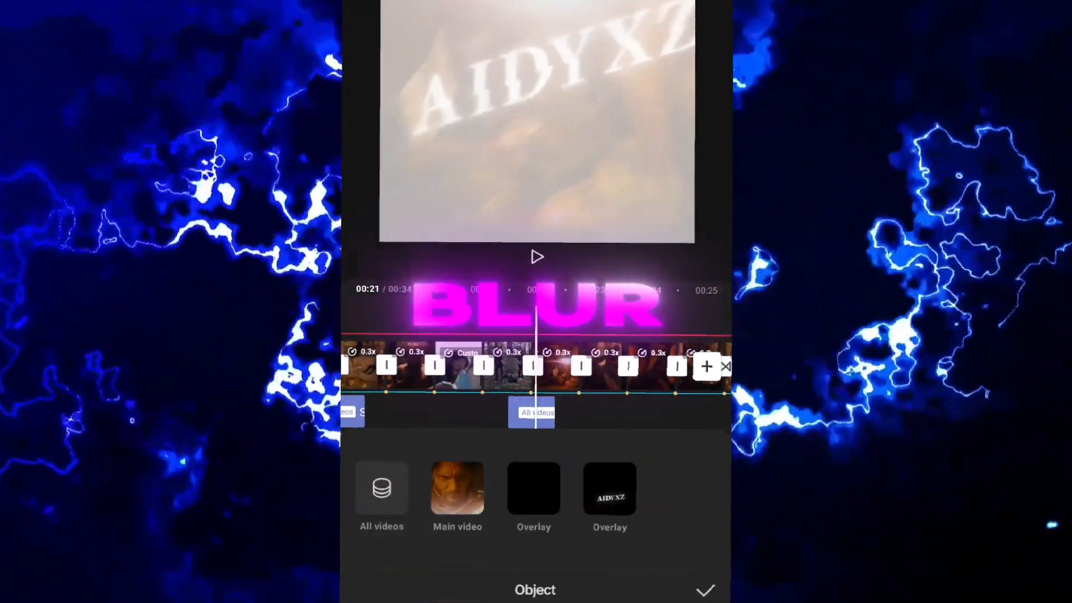
pyautogui.click(704, 590)
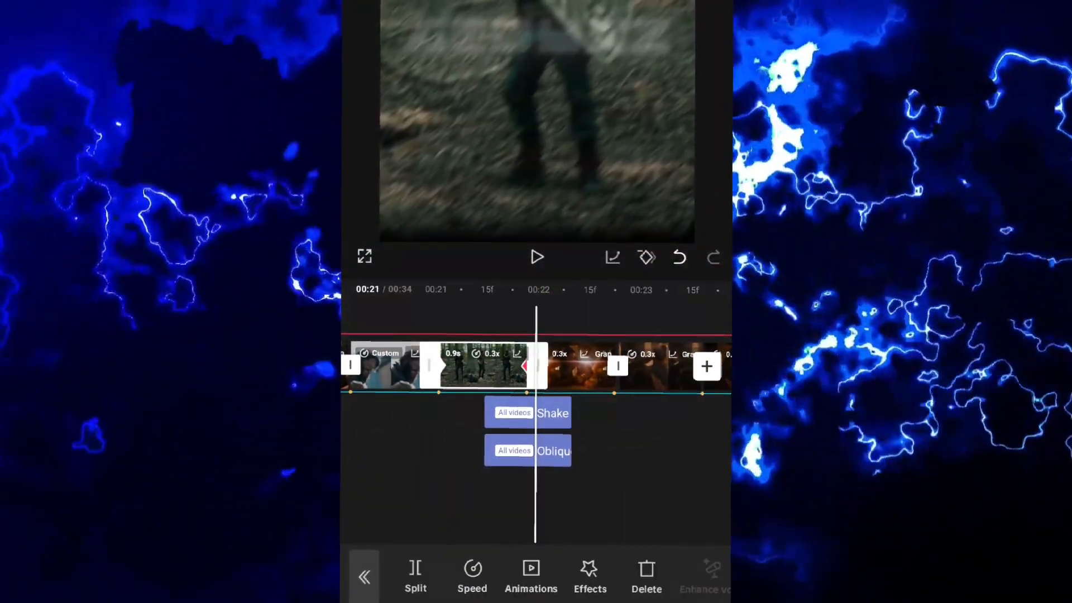
pyautogui.click(526, 450)
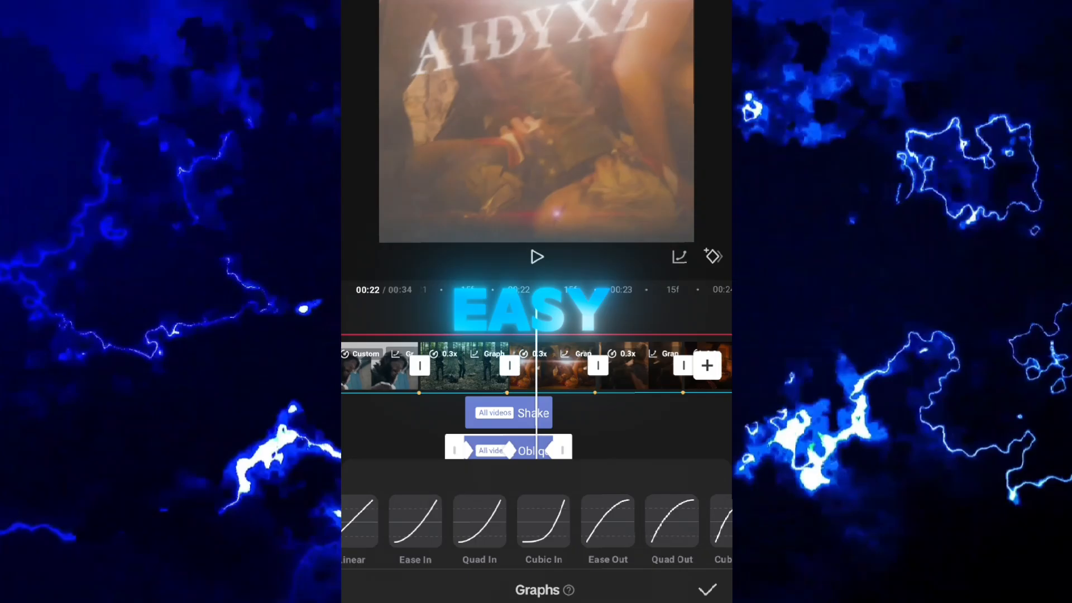
# Add the halftone dot video as an overlay and show its Splice blend modes
pyautogui.click(708, 590)
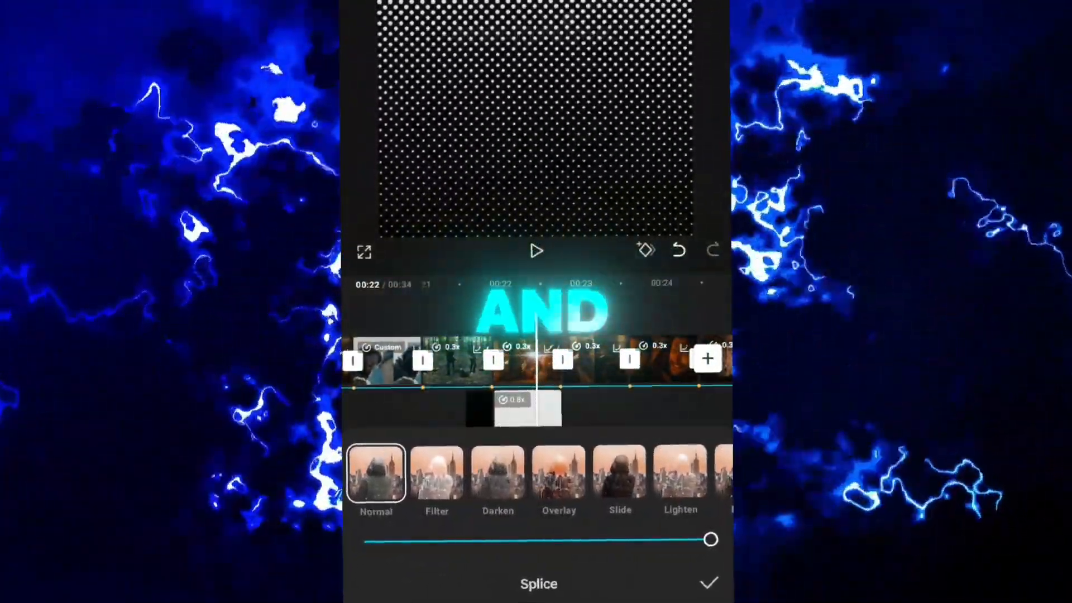
# Confirm the halftone overlay's blend mode and play back the finished transition
pyautogui.click(708, 582)
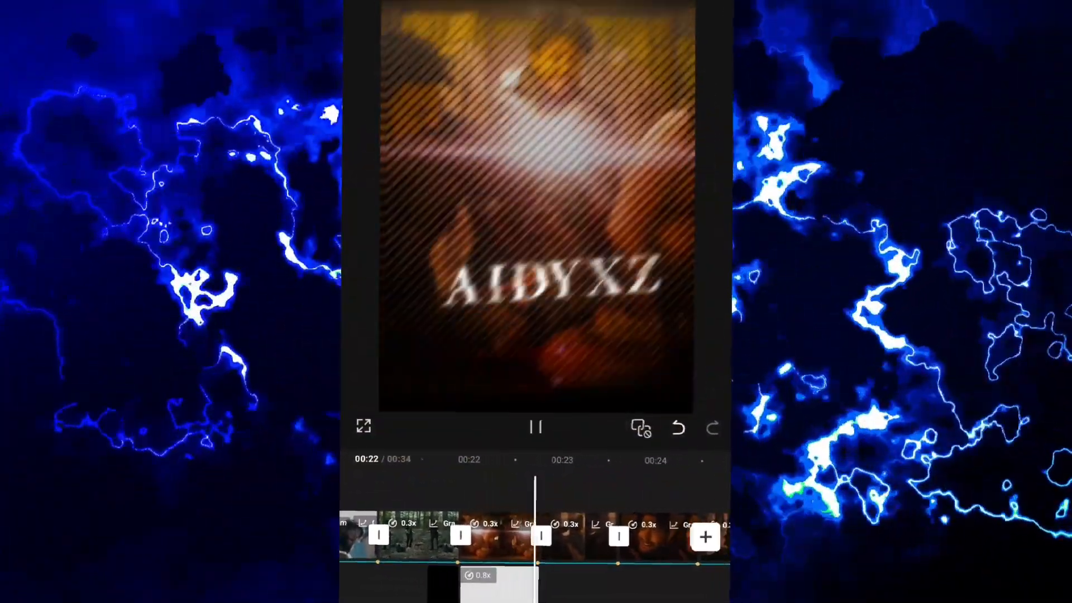
pyautogui.click(537, 427)
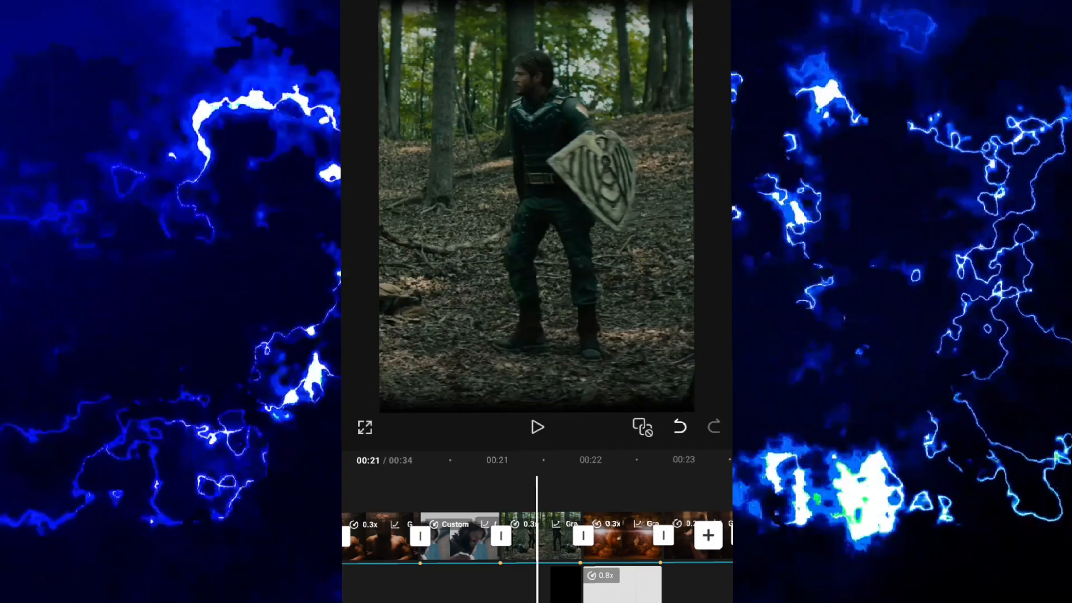